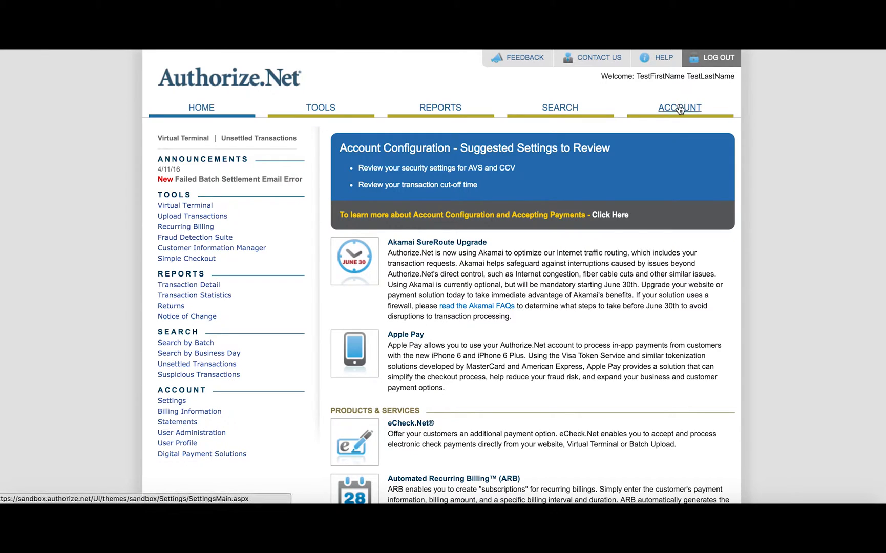
# Step: Open the Account Settings page from the top navigation
pyautogui.click(678, 108)
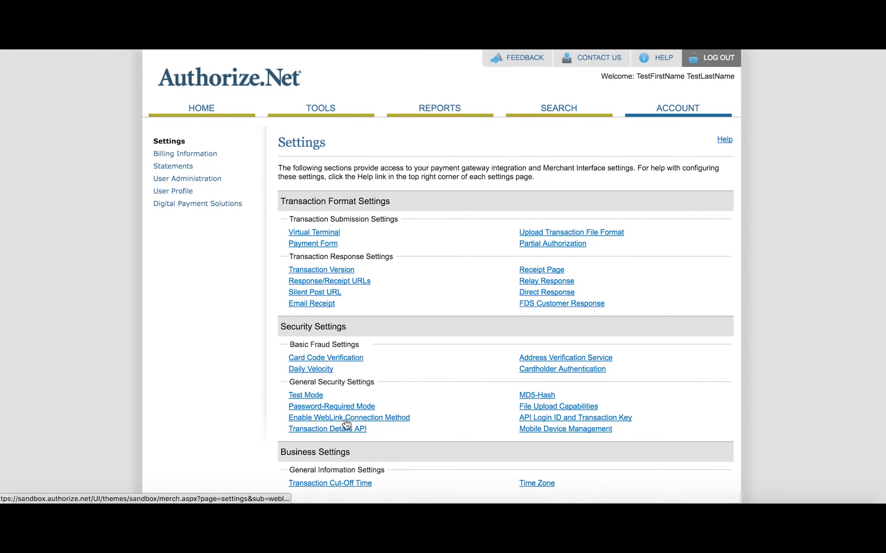
# Step: Enable the Transaction Details API by submitting the secret answer
pyautogui.click(326, 428)
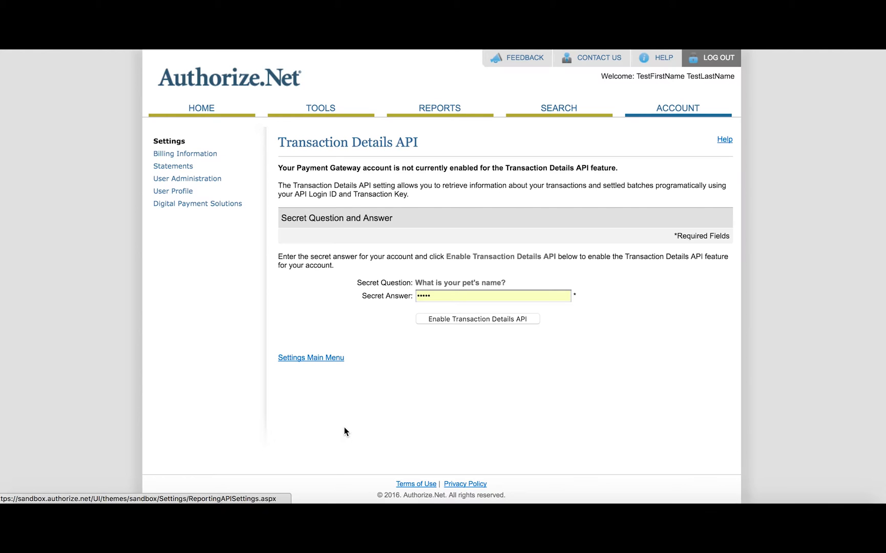
pyautogui.click(421, 295)
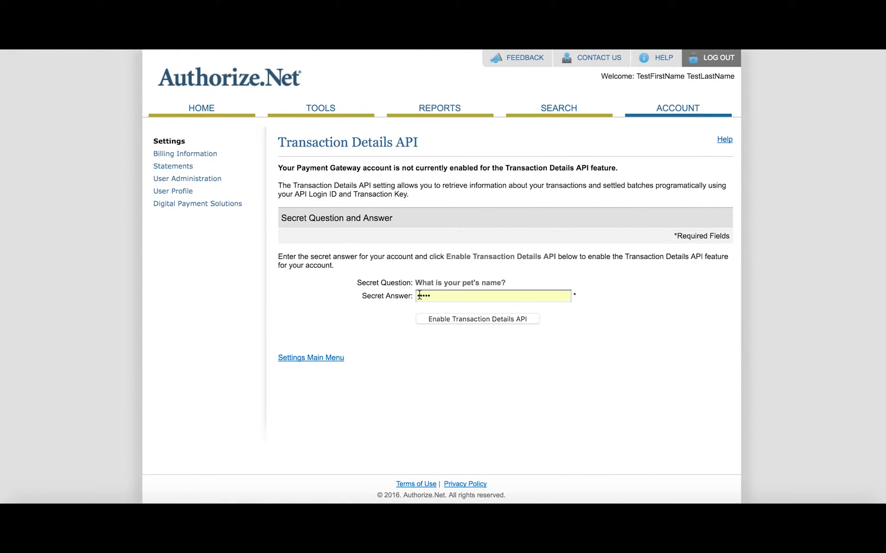
pyautogui.write('a')
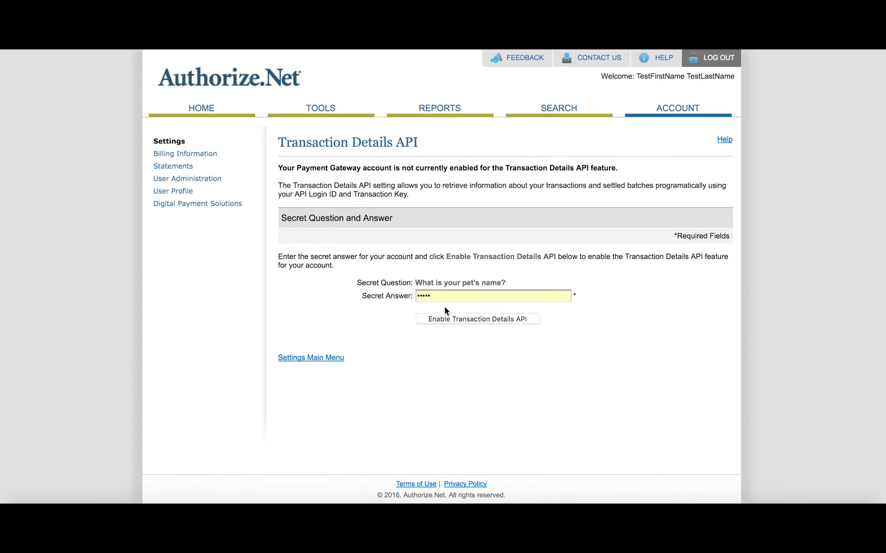
pyautogui.moveTo(453, 324)
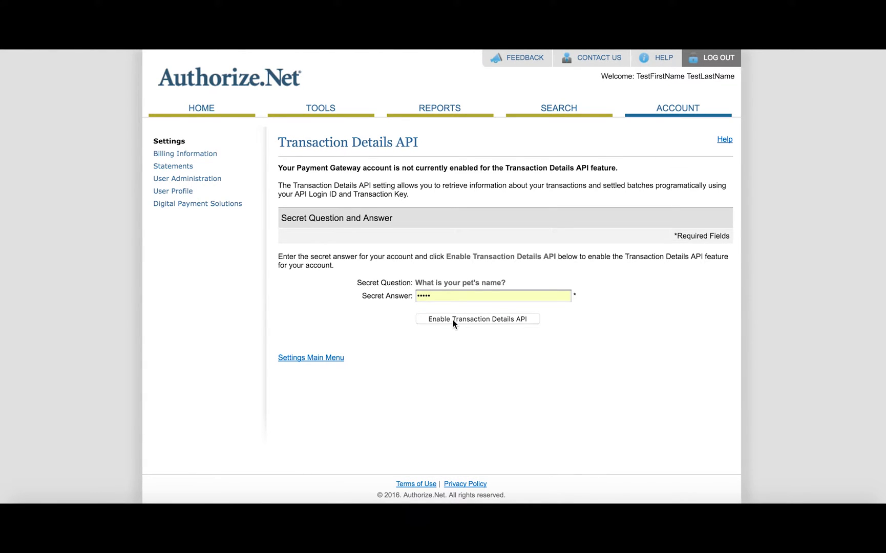
pyautogui.click(476, 318)
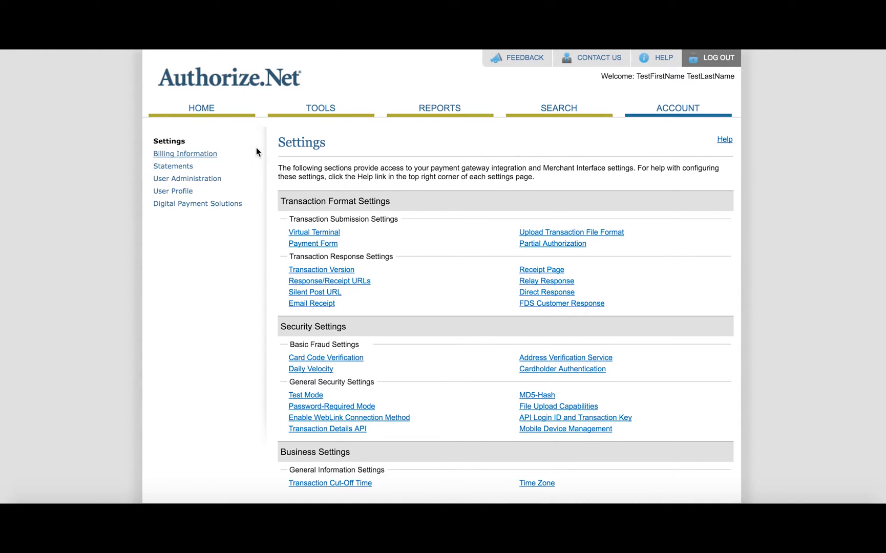
# Step: Go to Customer Information Manager and start the CIM sign-up
pyautogui.click(201, 108)
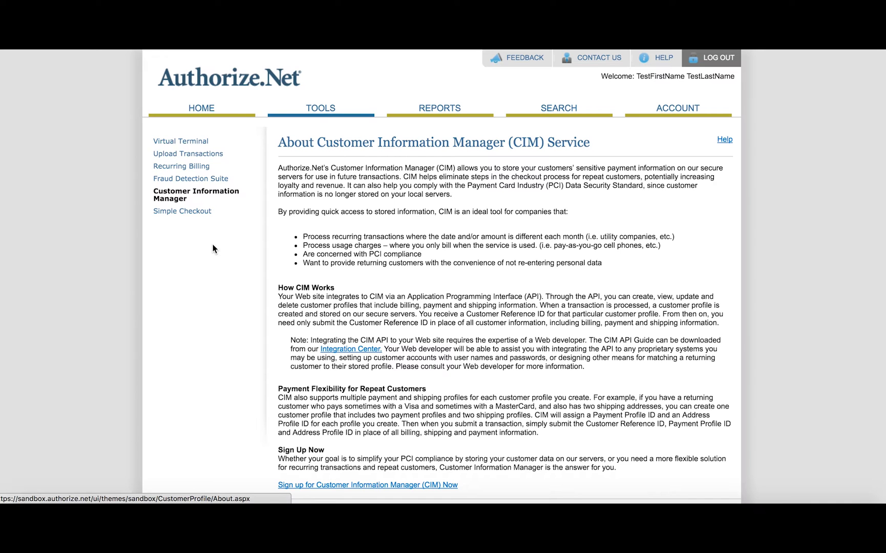
pyautogui.scroll(-3)
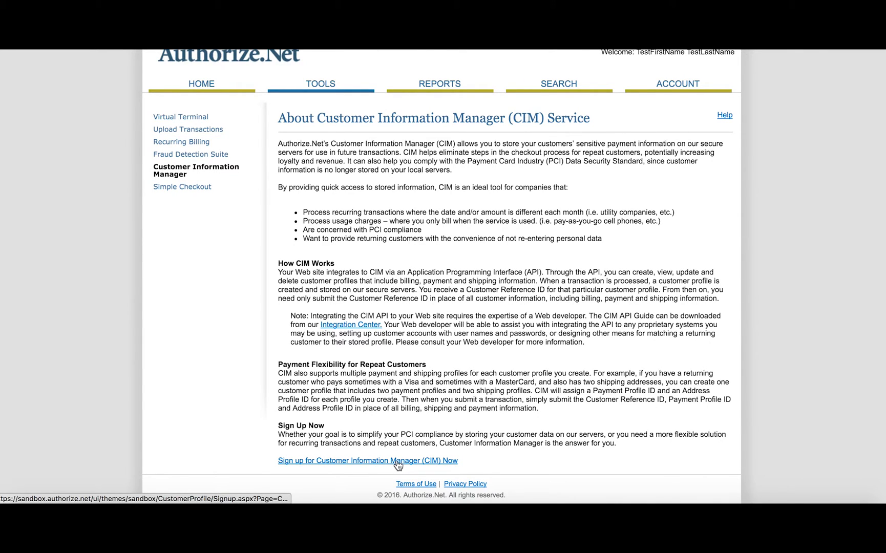
pyautogui.click(367, 461)
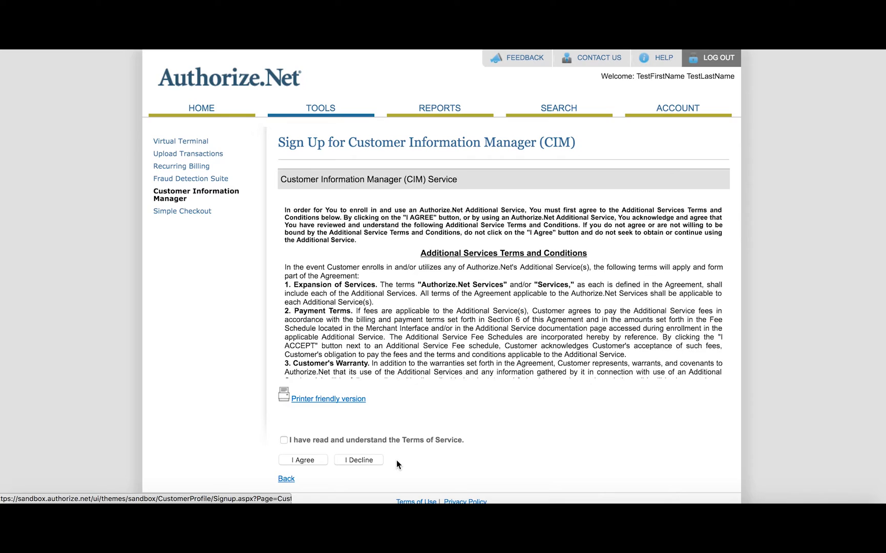
# Step: Accept the CIM Terms of Service and continue to the CIM menu
pyautogui.click(283, 440)
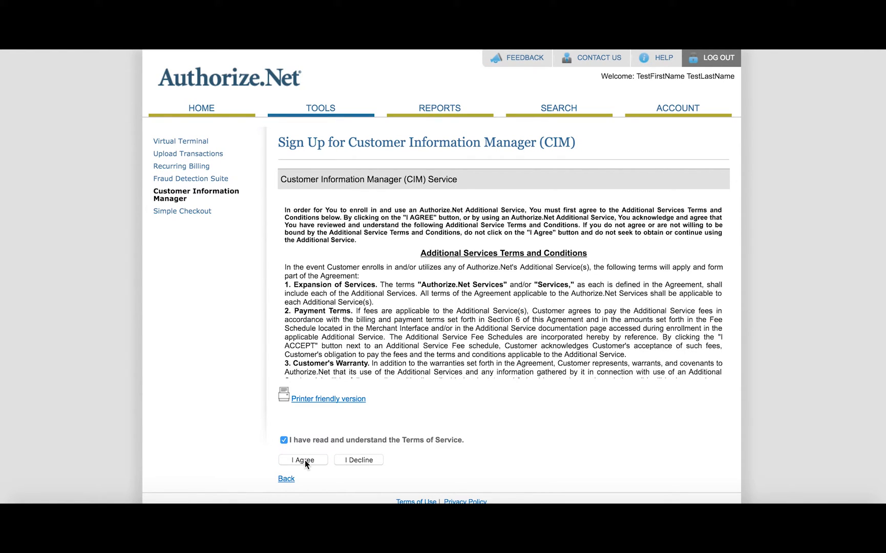
pyautogui.click(302, 459)
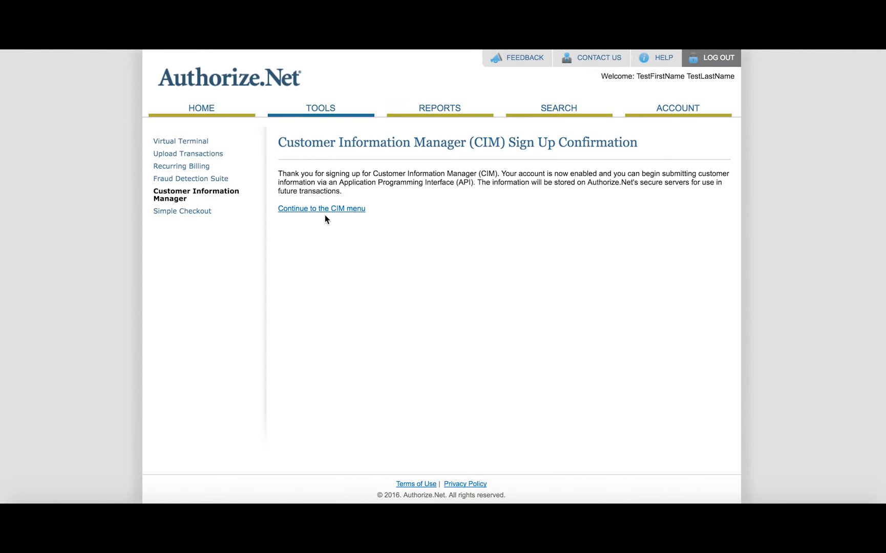
pyautogui.click(321, 209)
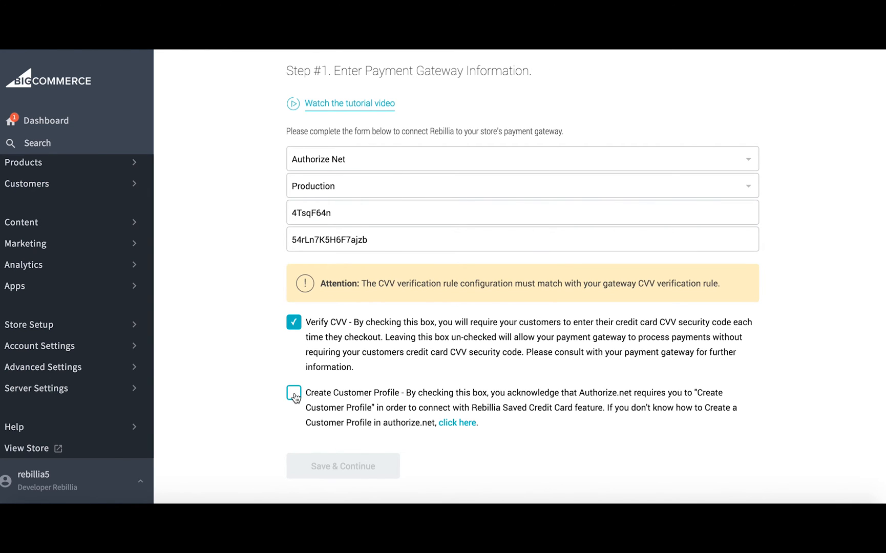
# Step: Save the Step #1 gateway details with Verify CVV and Create Customer Profile ticked
pyautogui.click(343, 466)
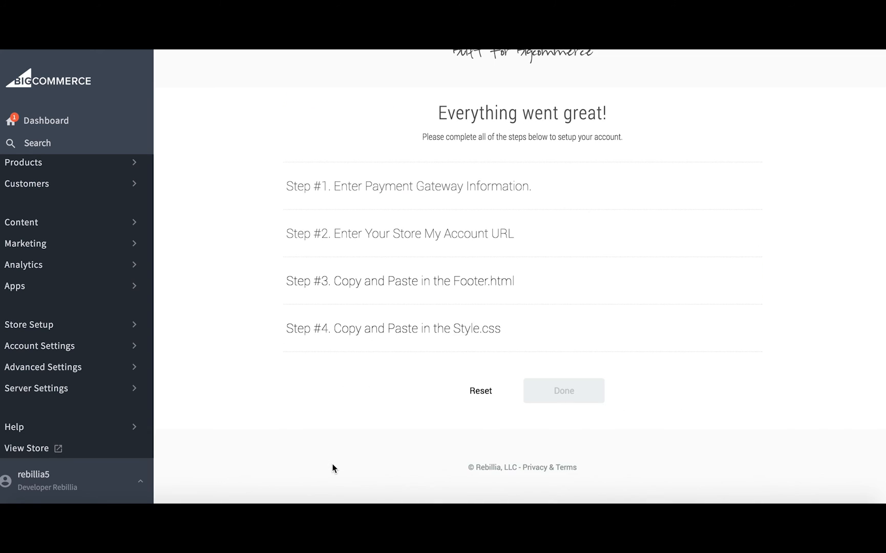